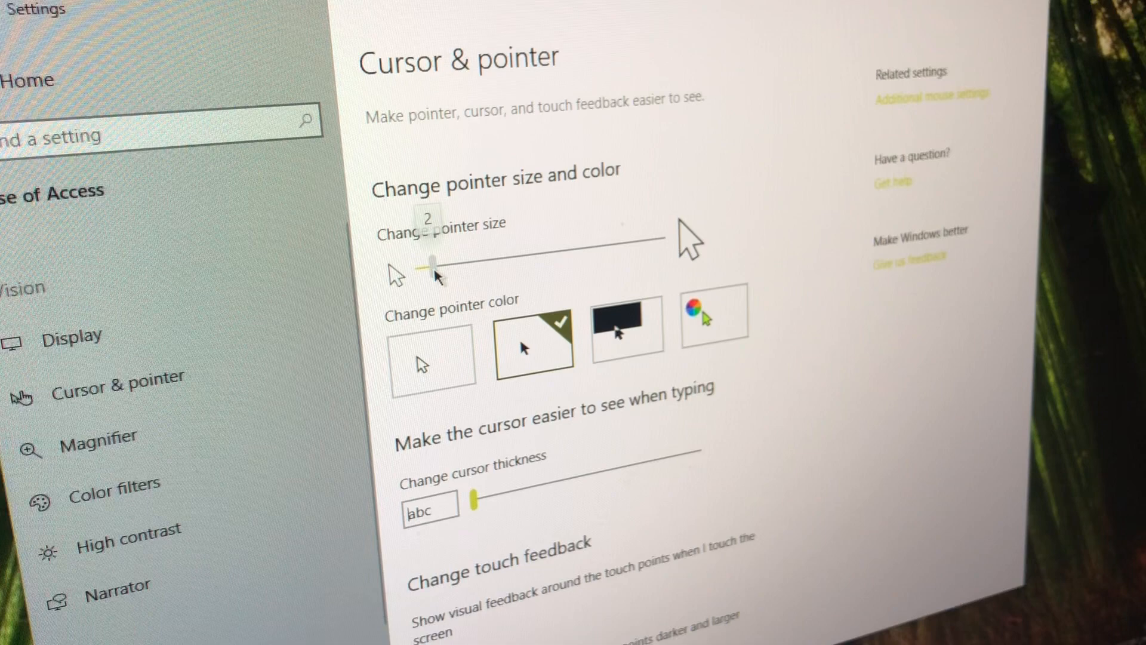
Keep the mouse pointer at a small size (2) with the plain white colour
left_click_drag(431, 262, 479, 251)
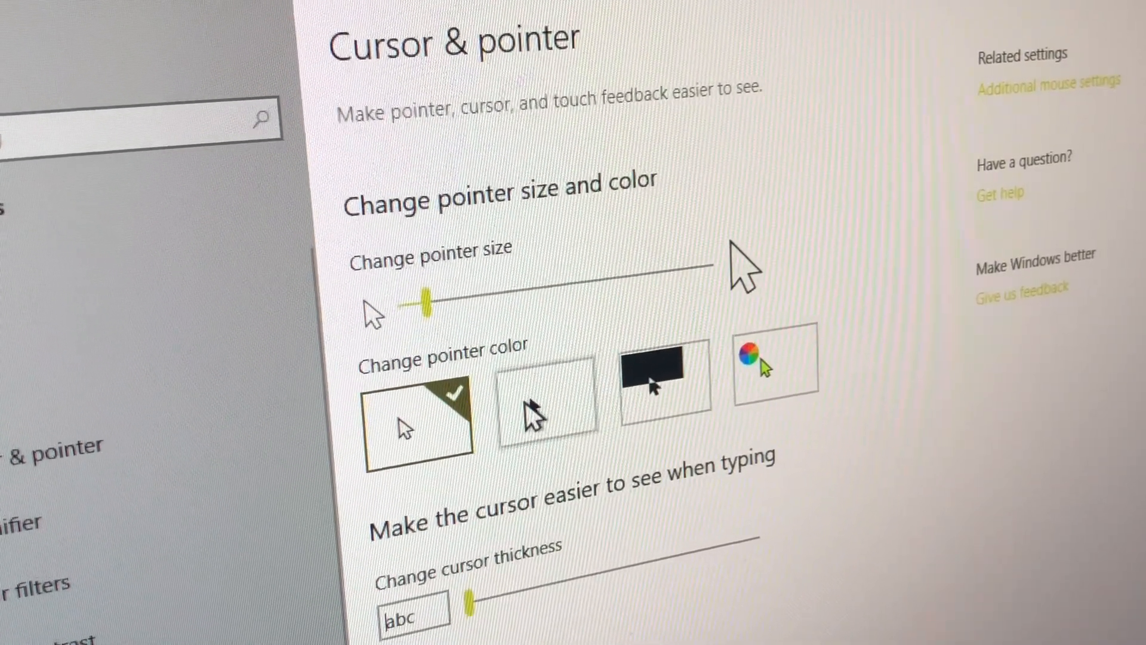
Make the pointer black and enlarge it to about the middle of its size range
left_click(539, 414)
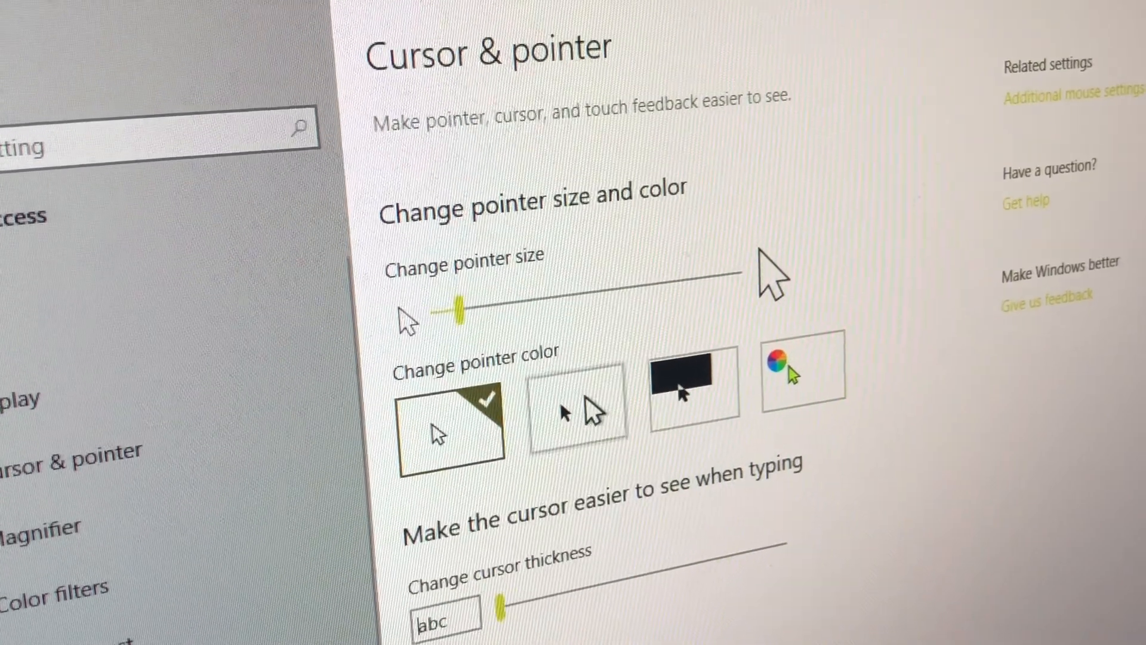
left_click(575, 415)
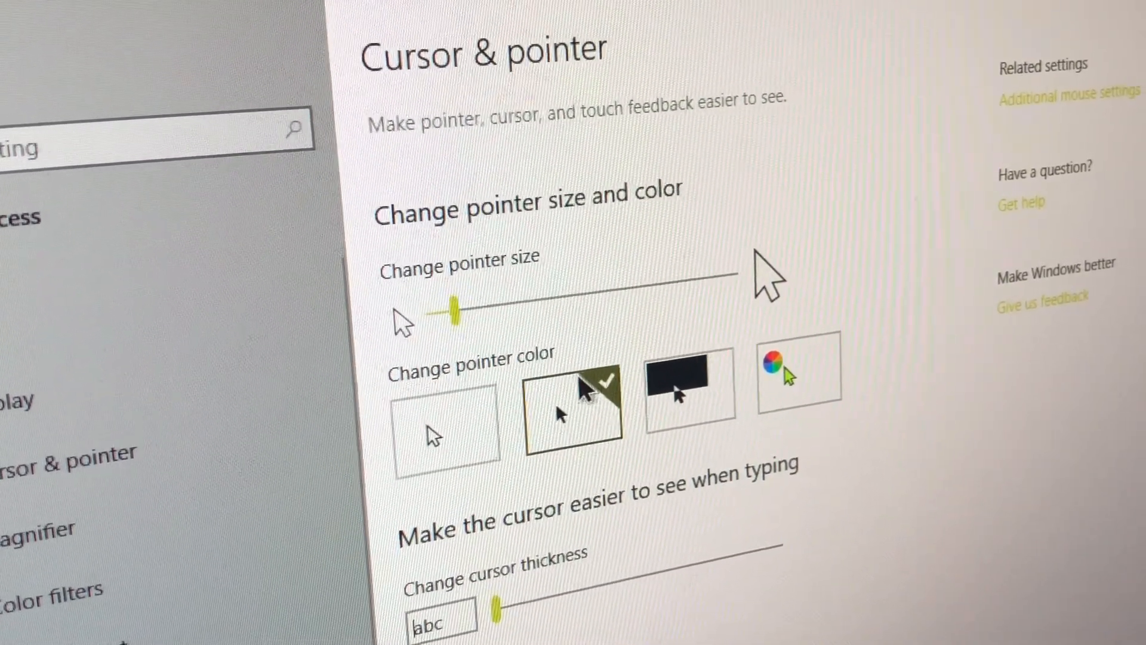
left_click_drag(454, 306, 620, 303)
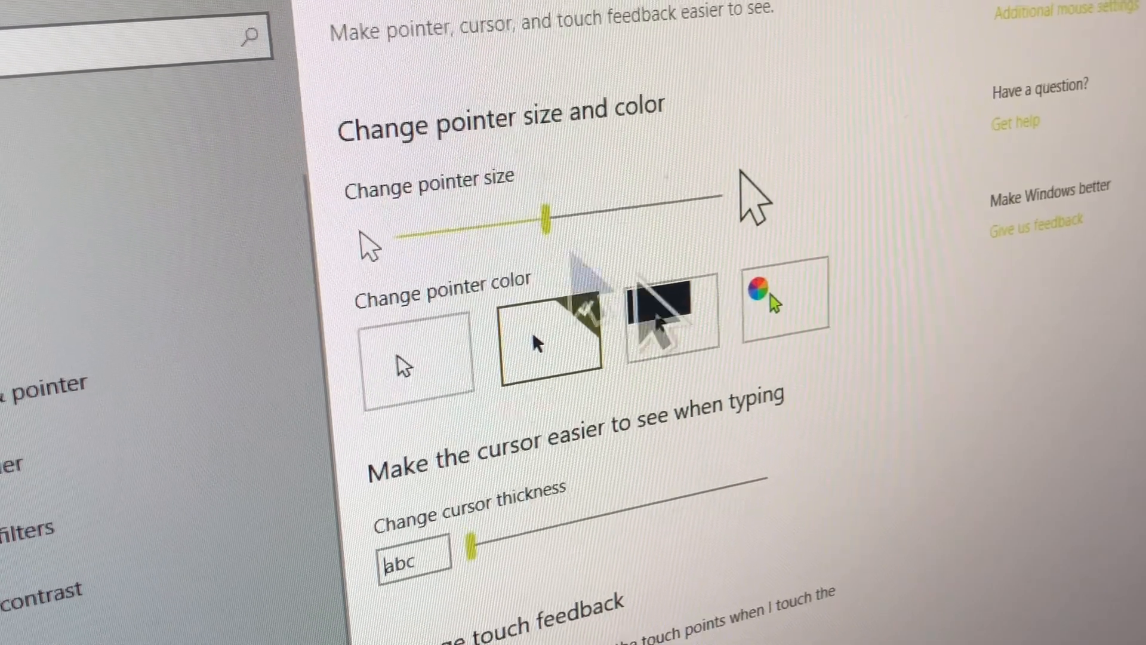
Switch the pointer to the custom-colour option using the green suggested swatch
left_click(555, 344)
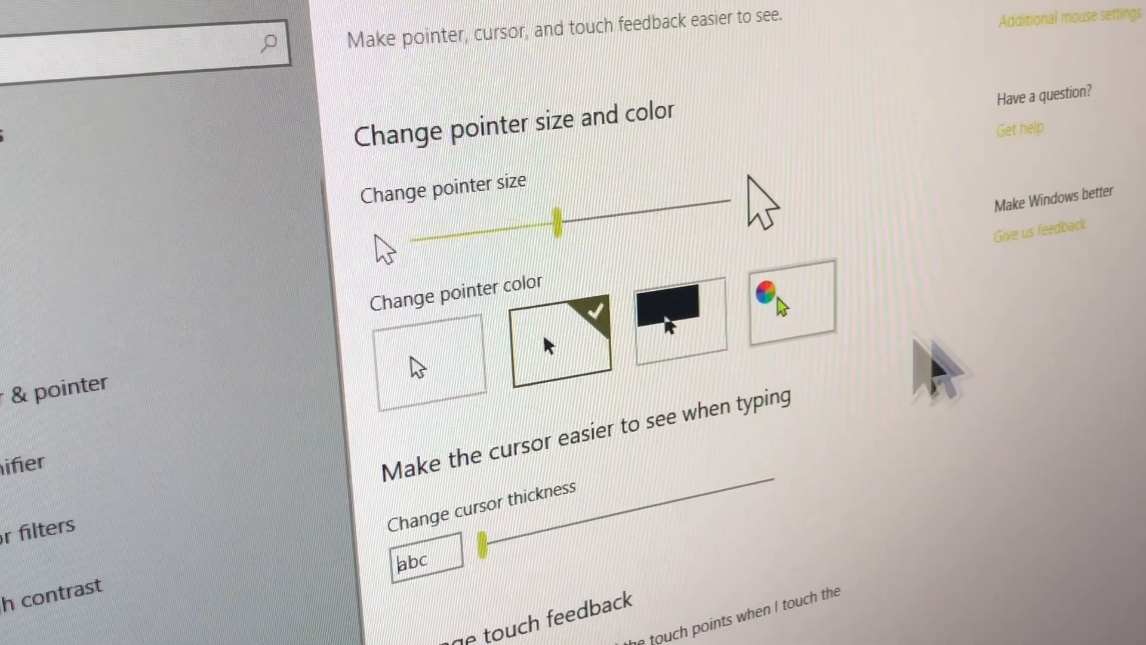
left_click(787, 315)
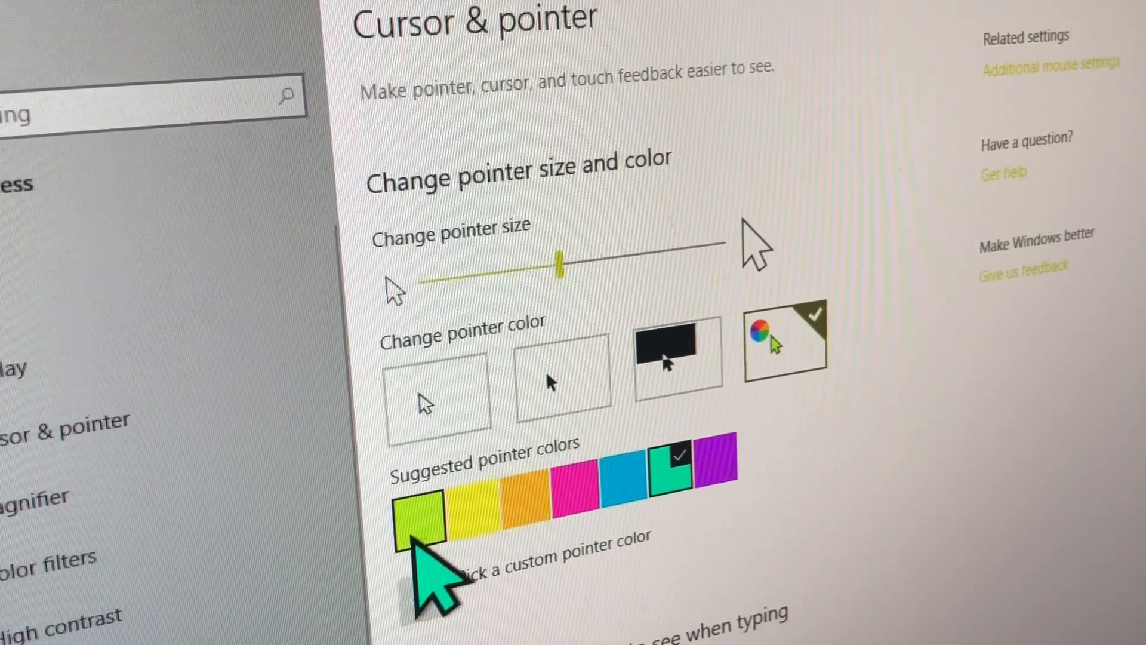
Try purple, then pick black as a custom pointer colour and return to Cursor & pointer
left_click(422, 524)
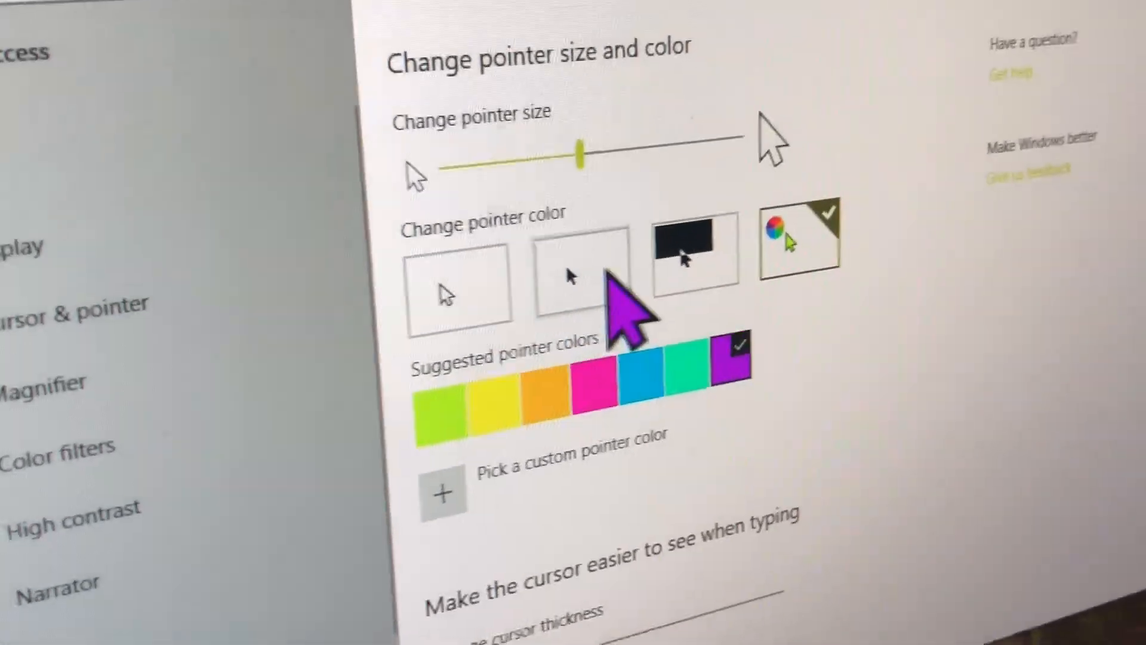
left_click(442, 494)
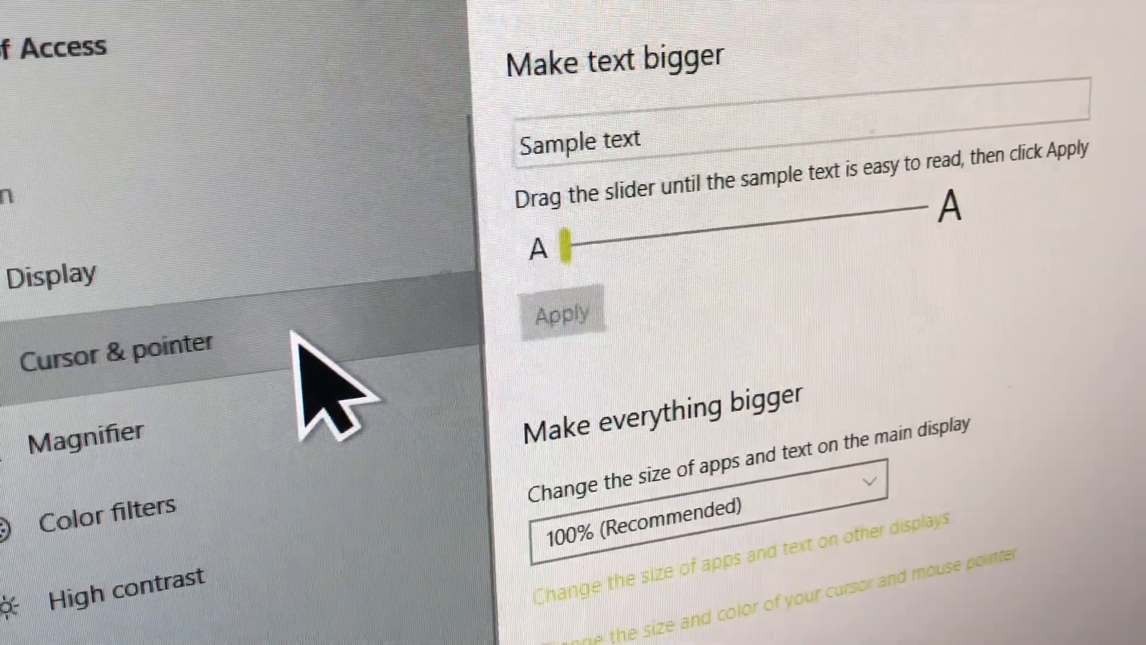
left_click(122, 358)
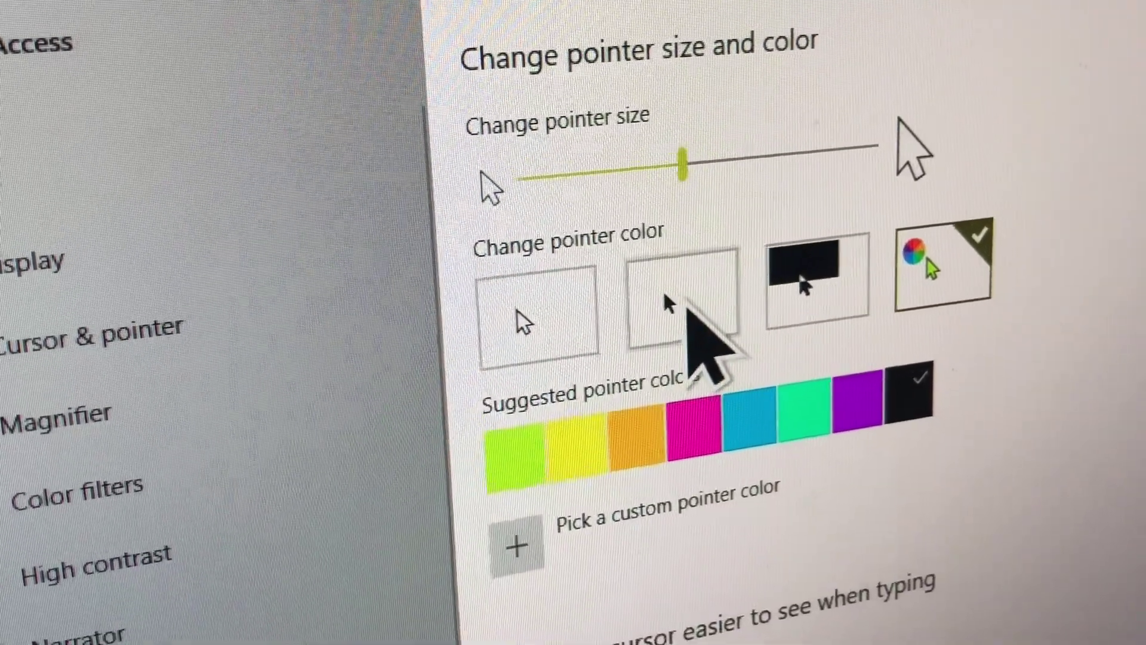